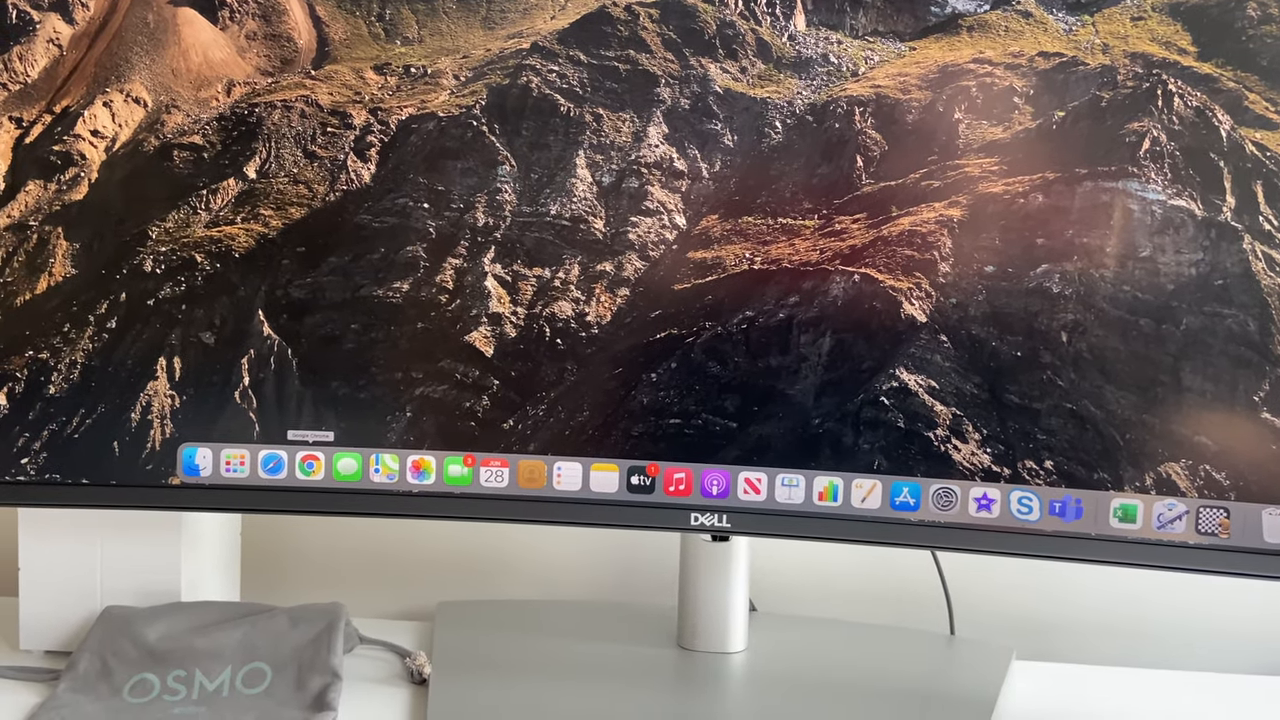
- Launch Google Chrome from its Dock icon
click(299, 467)
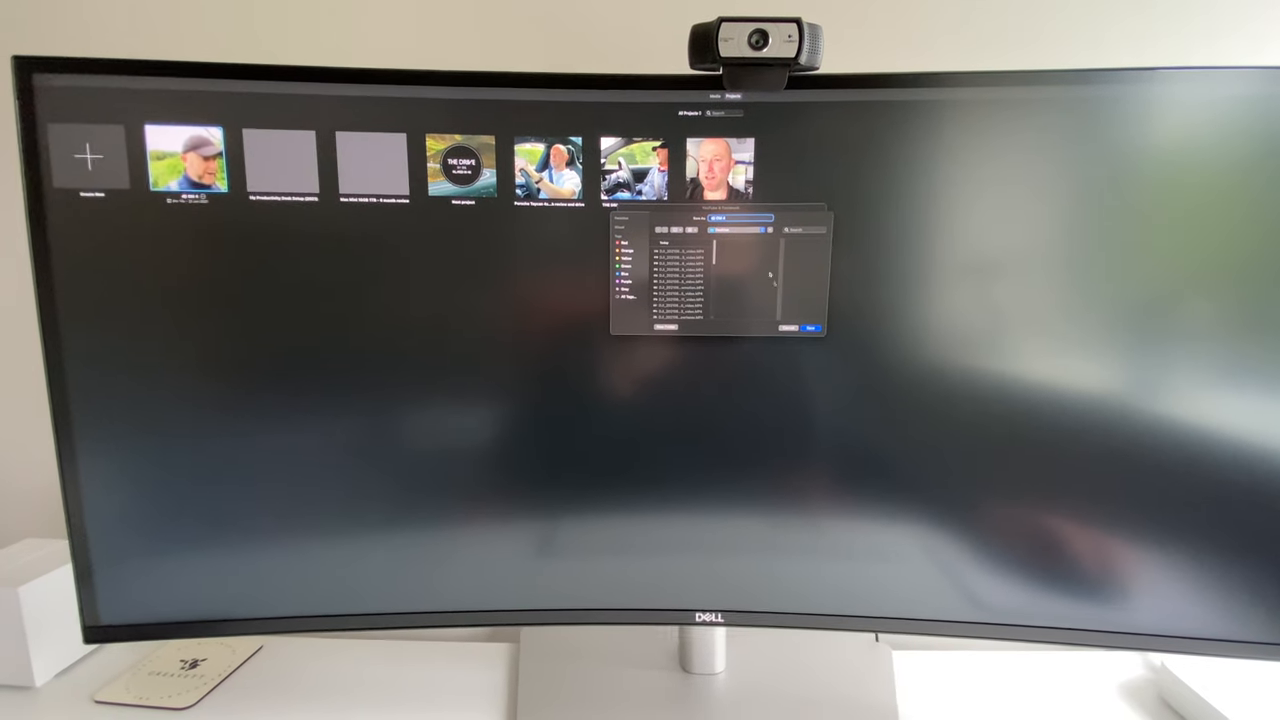
- Confirm the Save dialog to export the iMovie project as a movie file
click(812, 329)
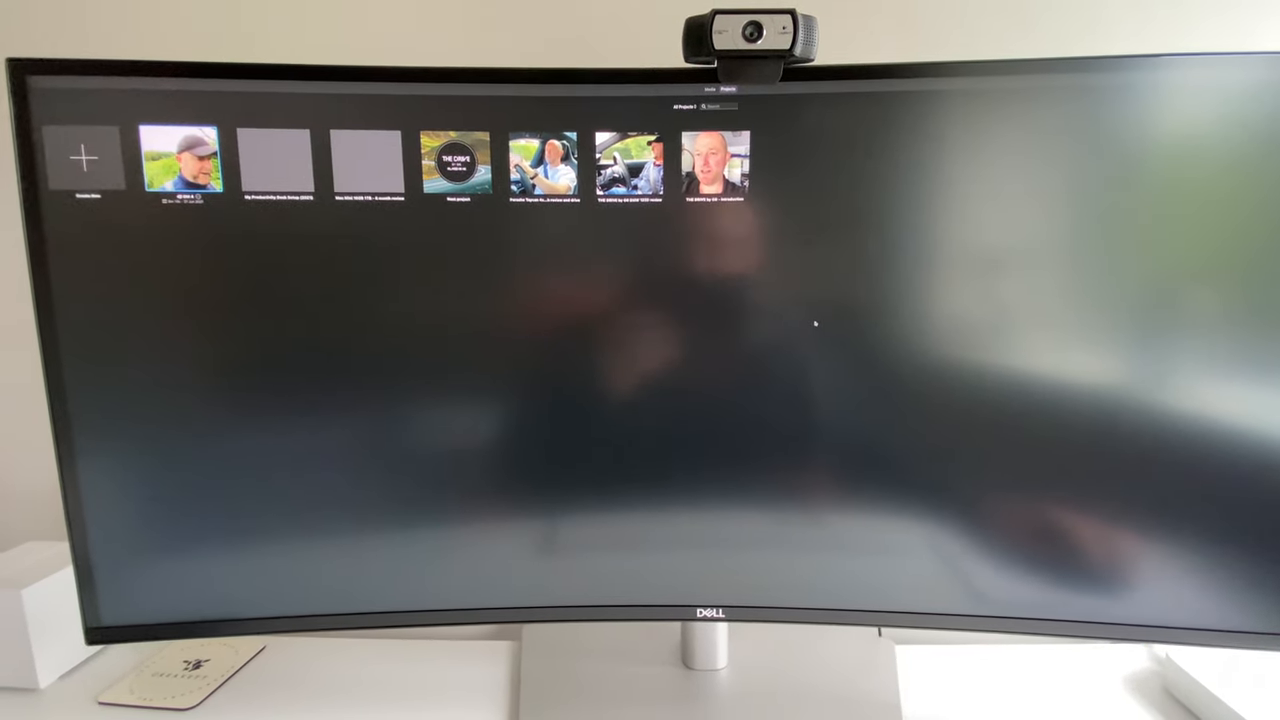